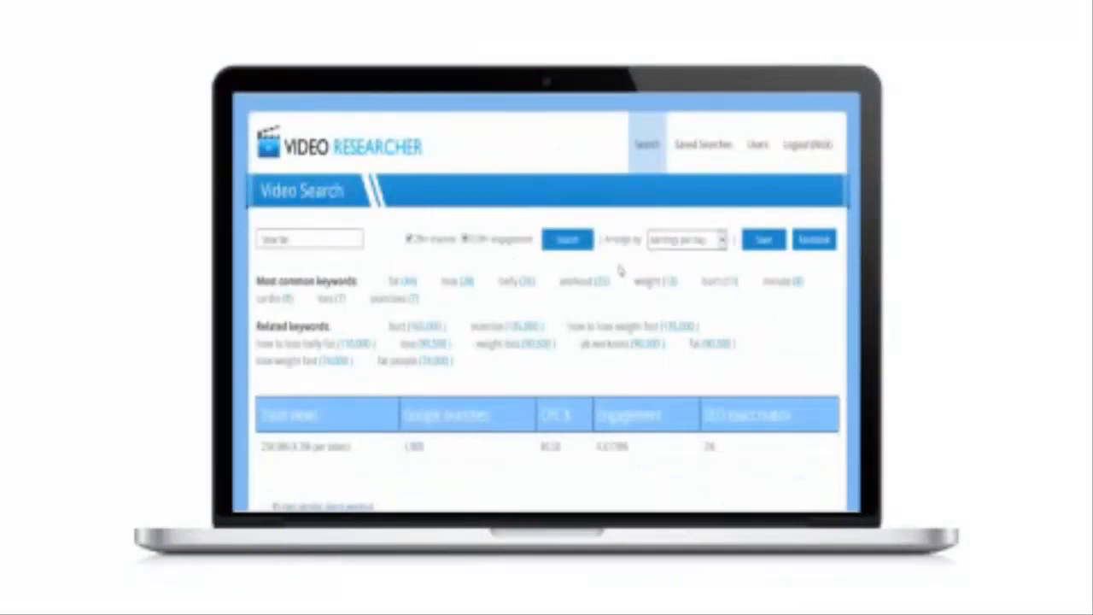
Choose an animation style for the first slide of the video.
{"action": "scroll", "scroll_direction": "down", "scroll_amount": 3}
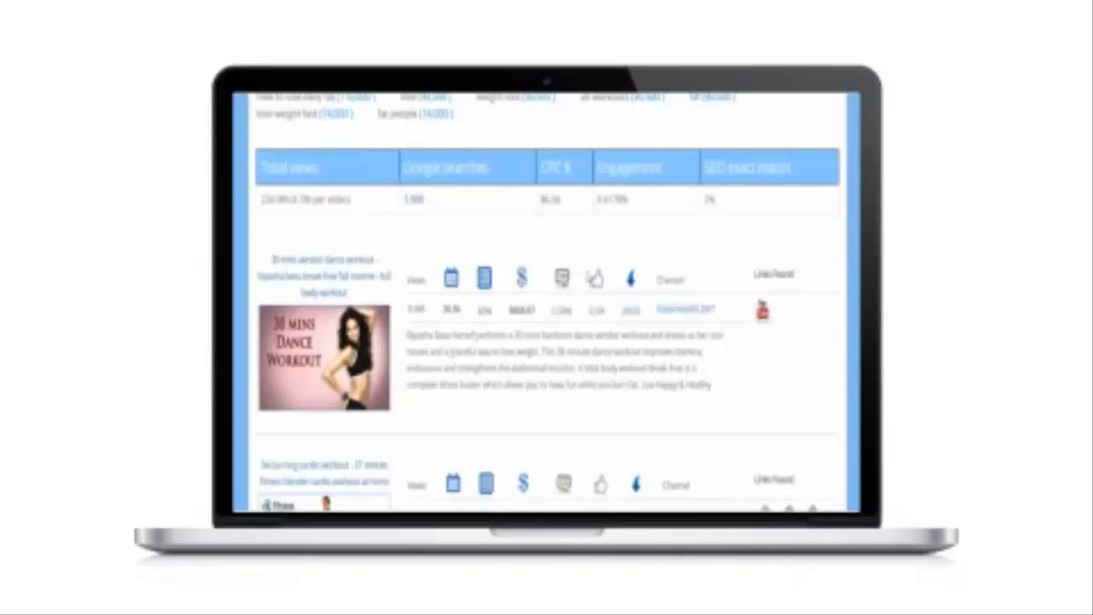
{"action": "scroll", "scroll_direction": "down", "scroll_amount": 3}
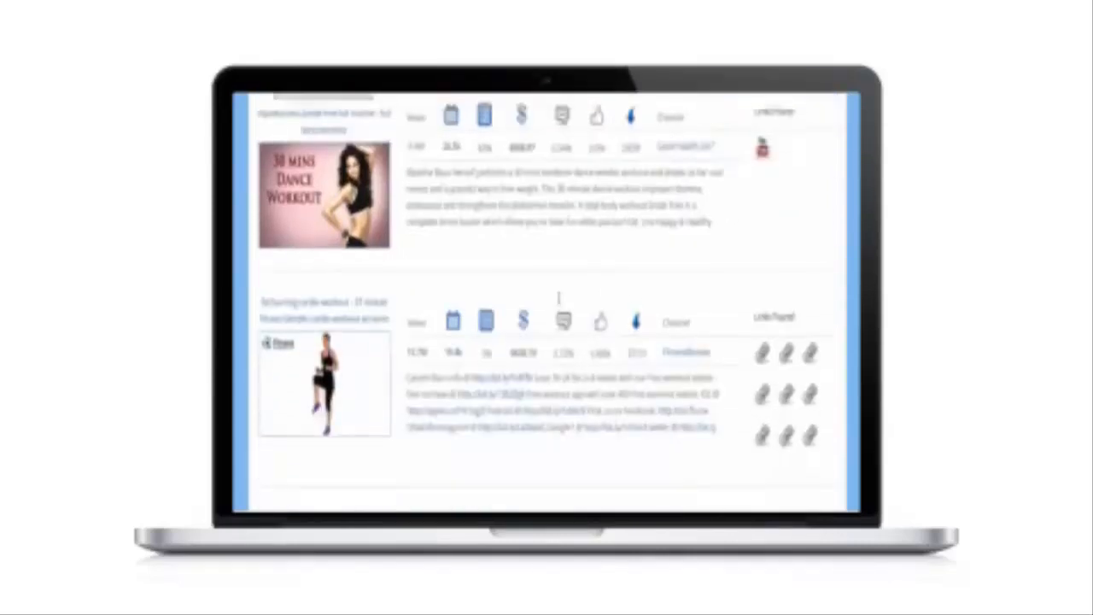
{"action": "scroll", "scroll_direction": "down", "scroll_amount": 3}
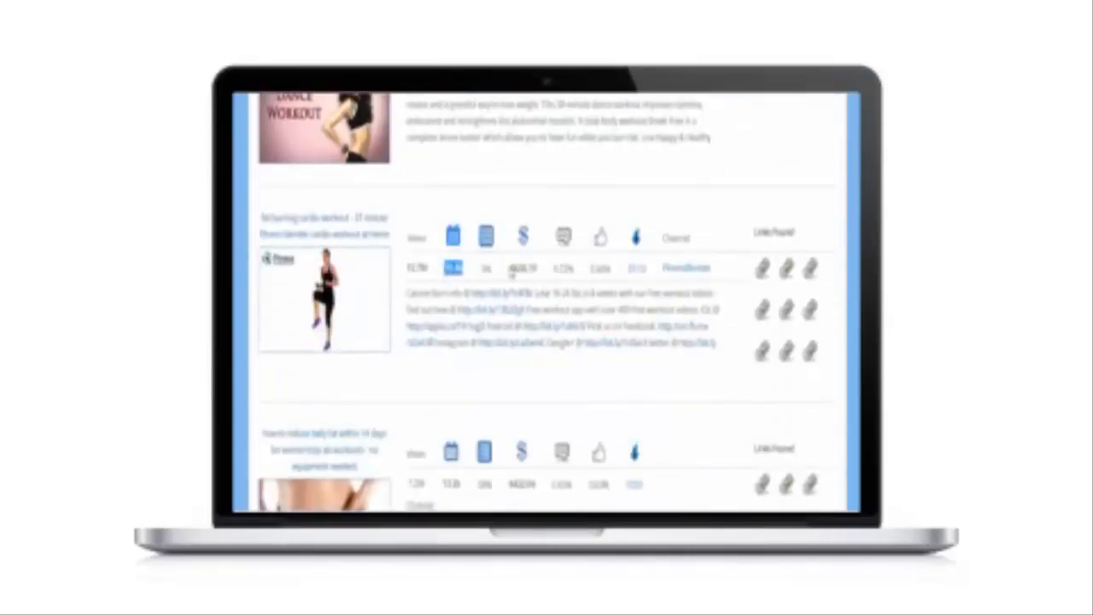
{"action": "scroll", "scroll_direction": "down", "scroll_amount": 3}
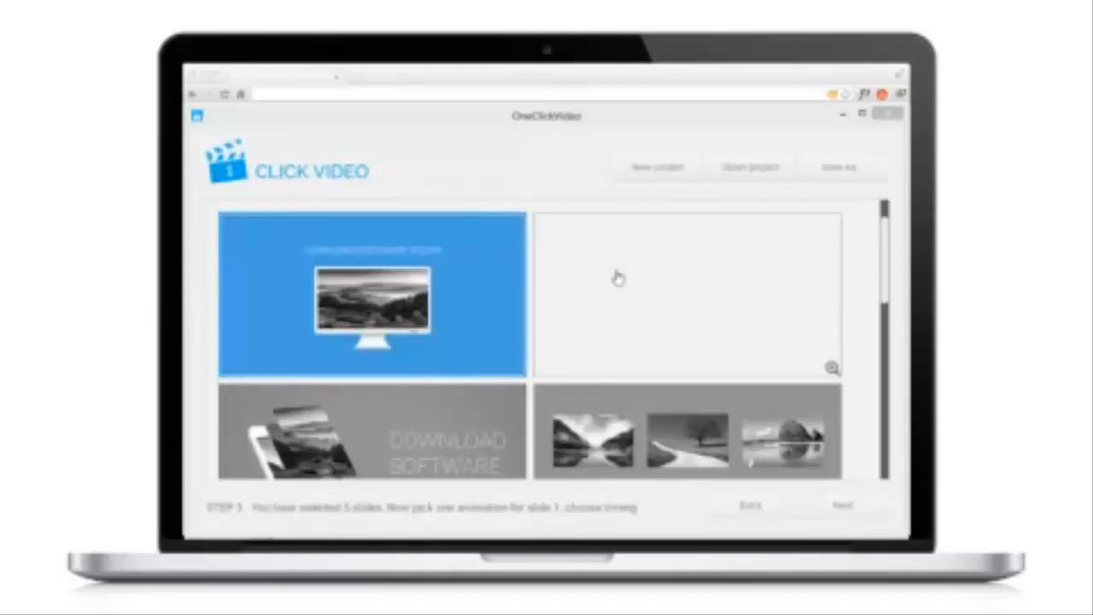
{"action": "left_click", "coordinate": [639, 308]}
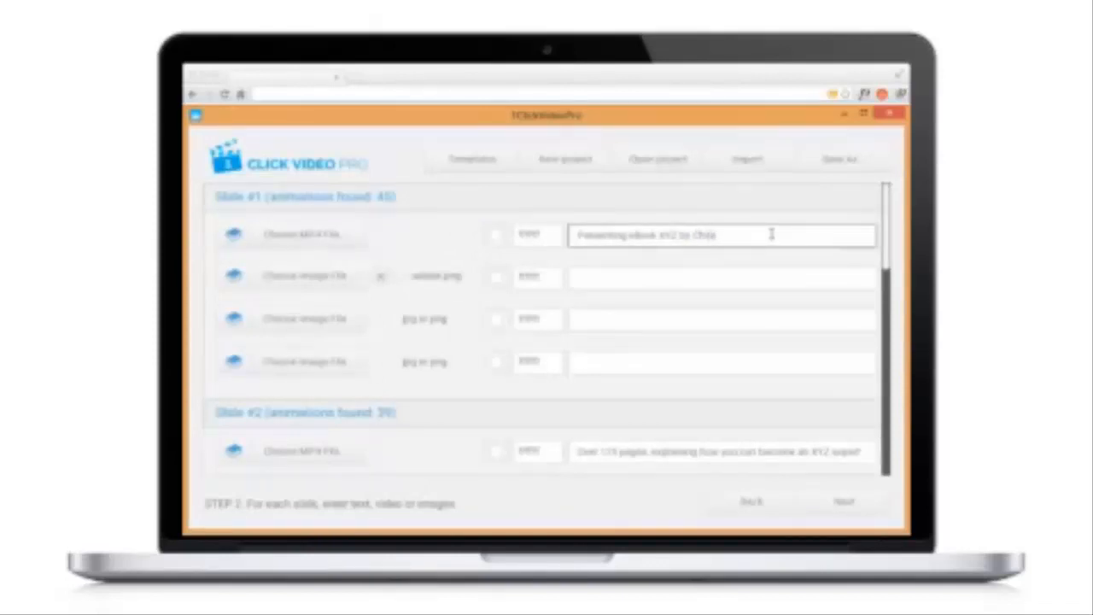
Enter the slide caption texts and assign animations, advancing to the fourth slide.
{"action": "left_click", "coordinate": [844, 500]}
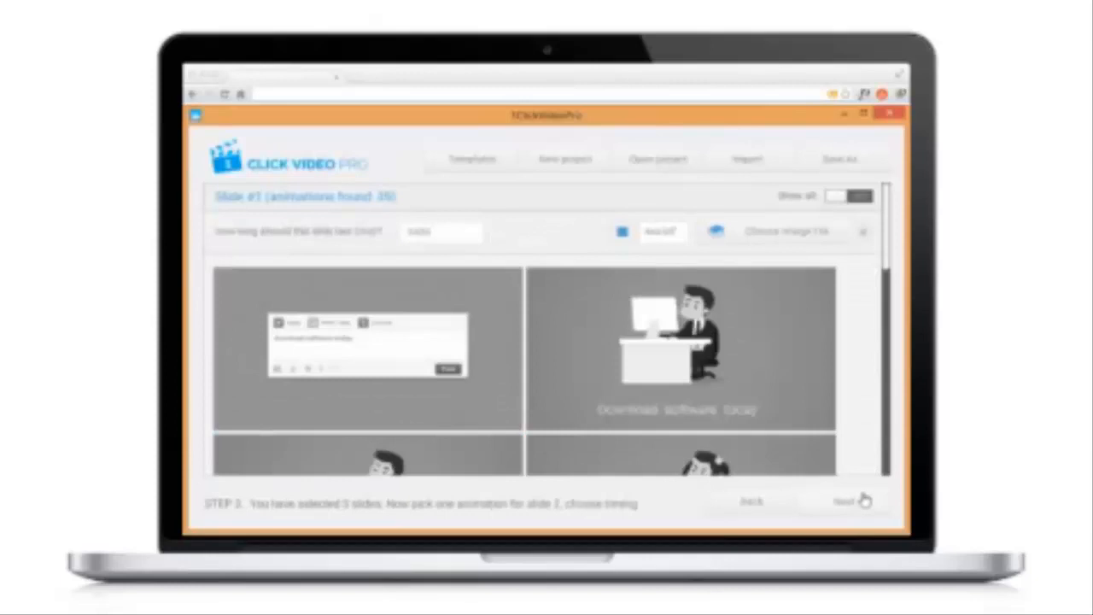
{"action": "scroll", "scroll_direction": "down", "scroll_amount": 3}
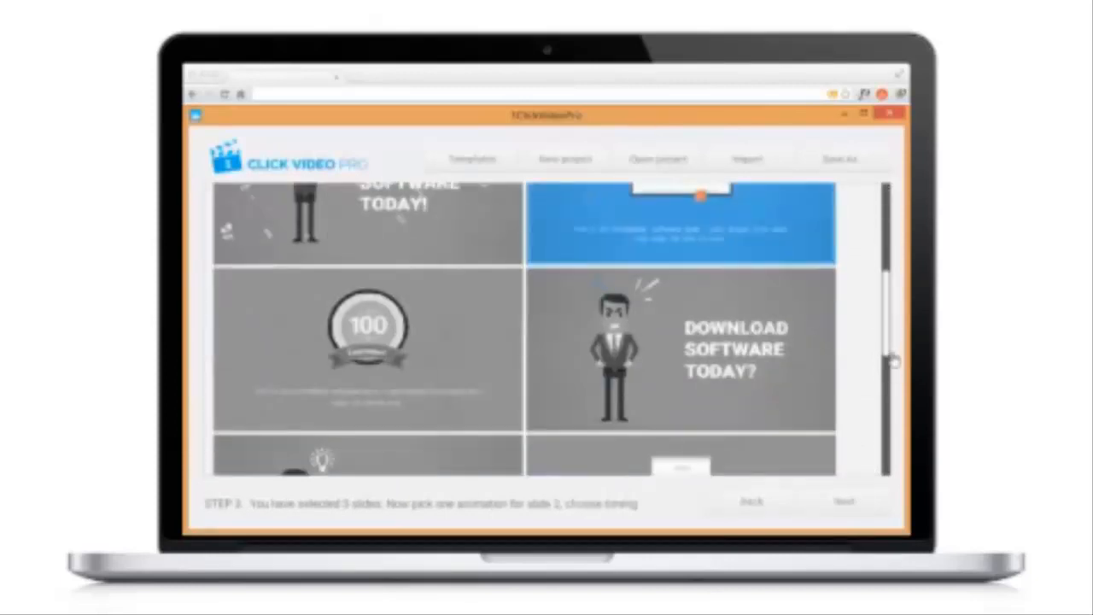
{"action": "left_click", "coordinate": [844, 503]}
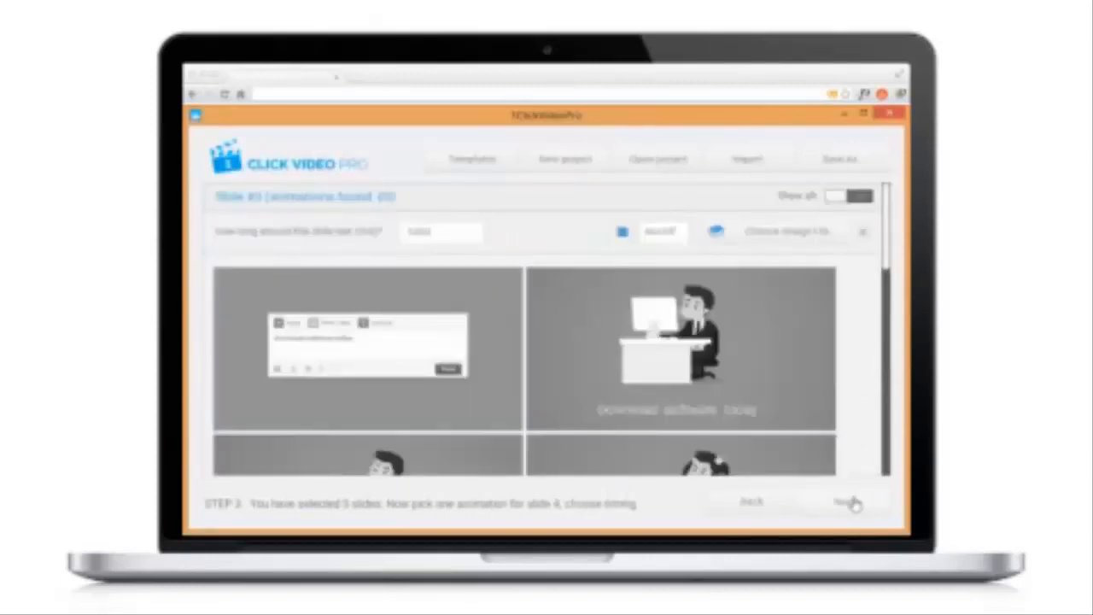
{"action": "left_click", "coordinate": [851, 502]}
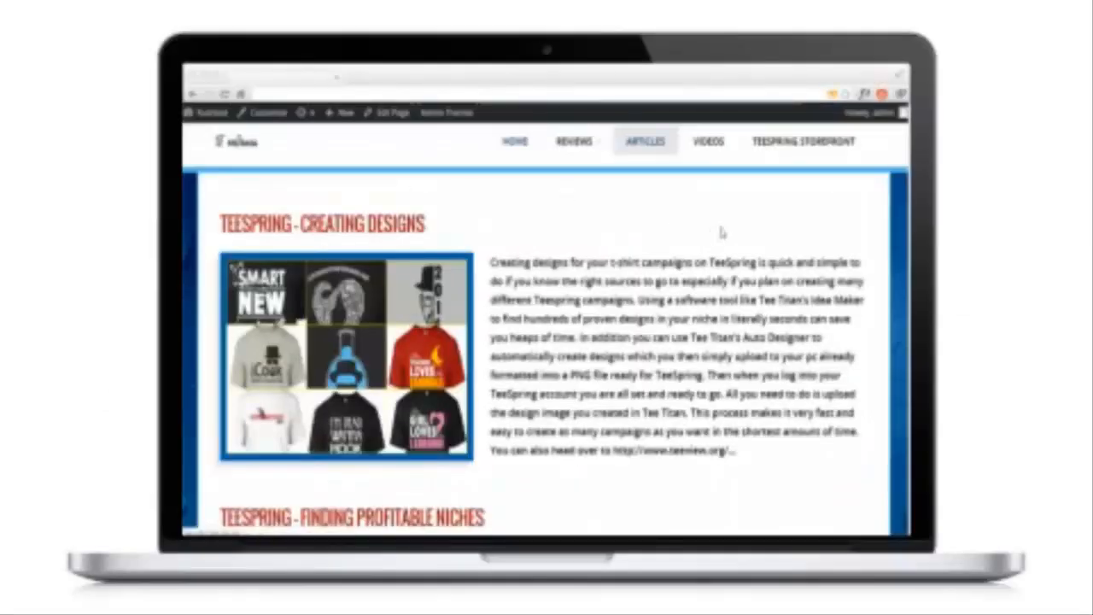
{"action": "left_click", "coordinate": [513, 140]}
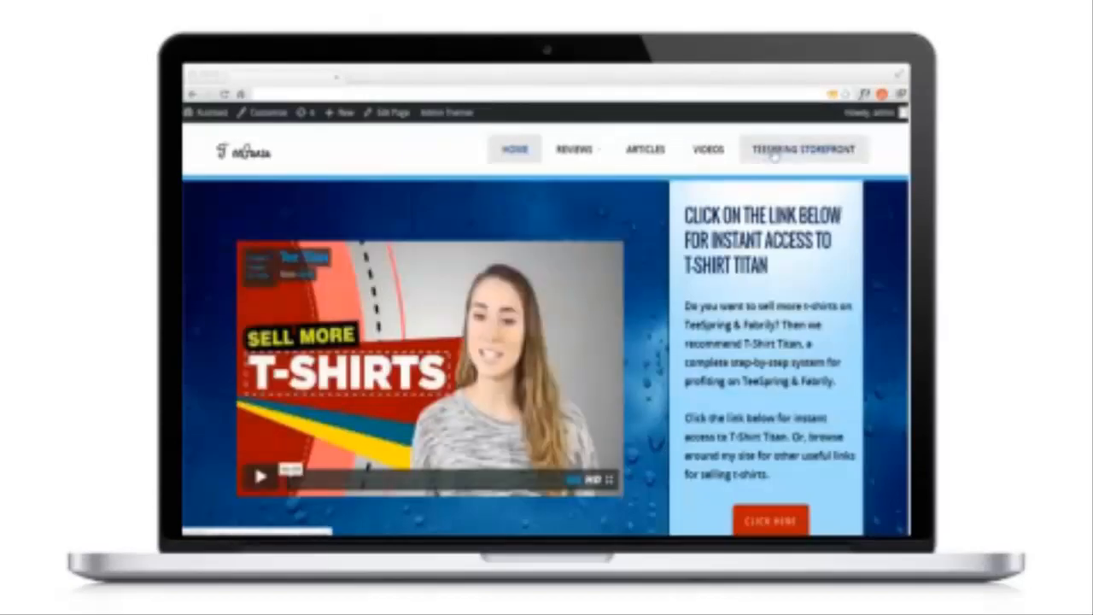
{"action": "scroll", "scroll_direction": "down", "scroll_amount": 3}
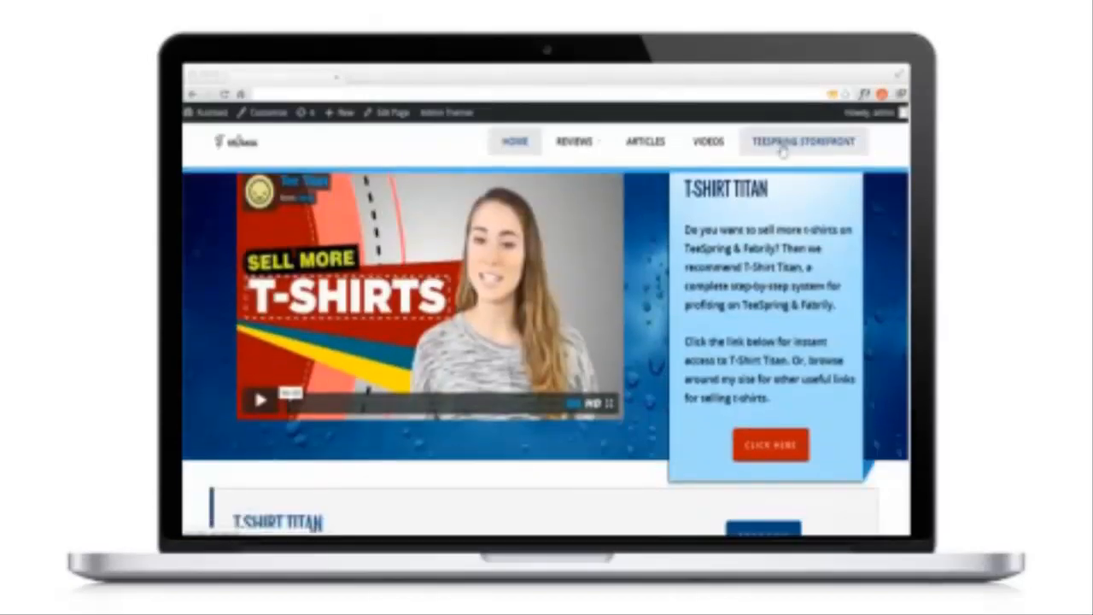
{"action": "left_click", "coordinate": [803, 140]}
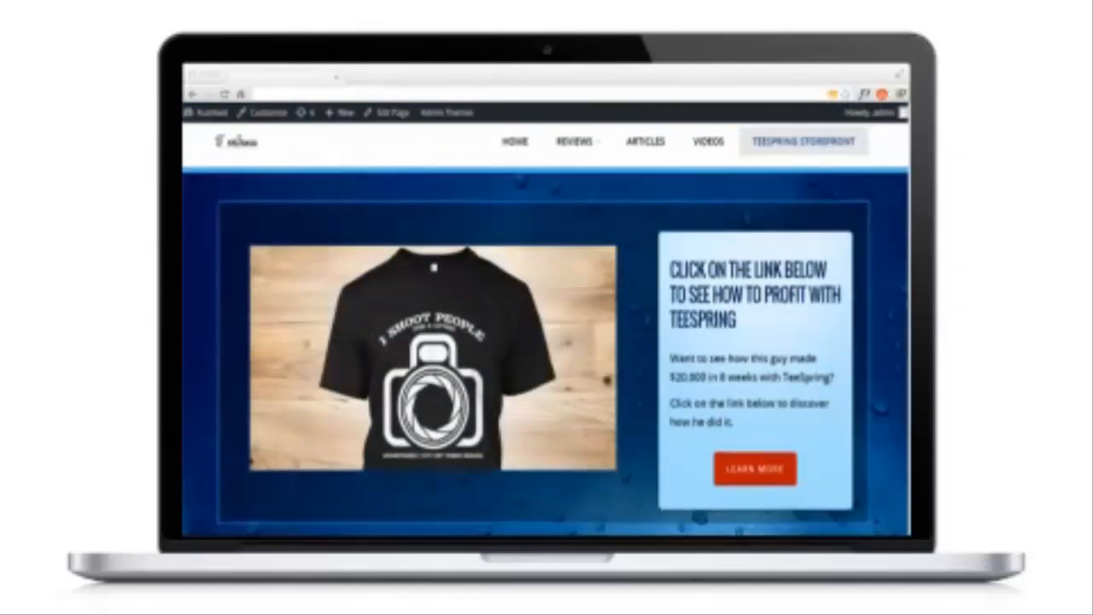
{"action": "scroll", "scroll_direction": "down", "scroll_amount": 3}
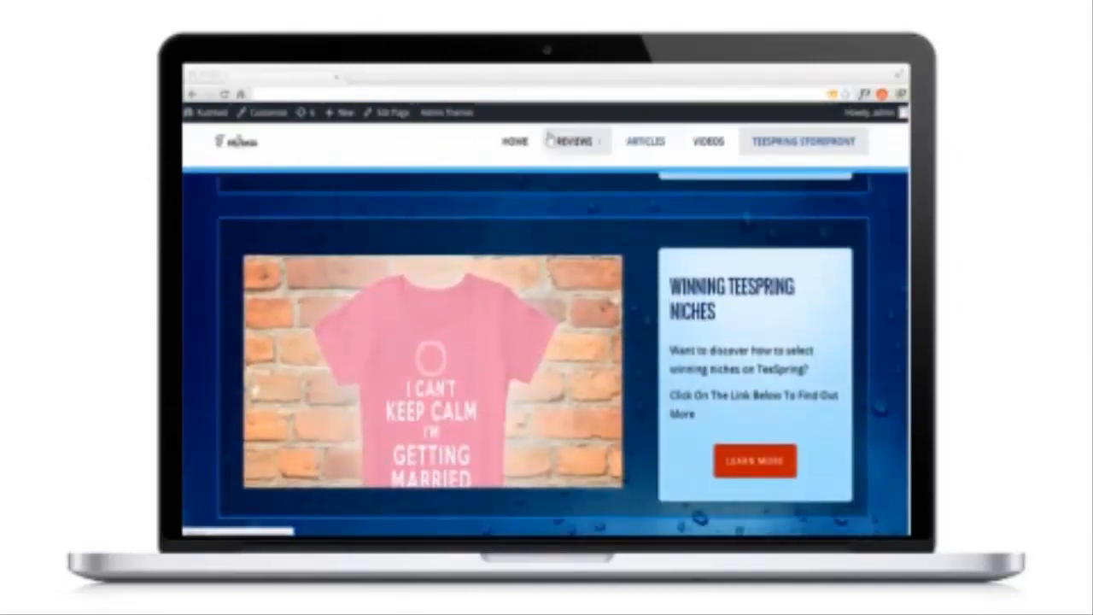
{"action": "left_click", "coordinate": [644, 141]}
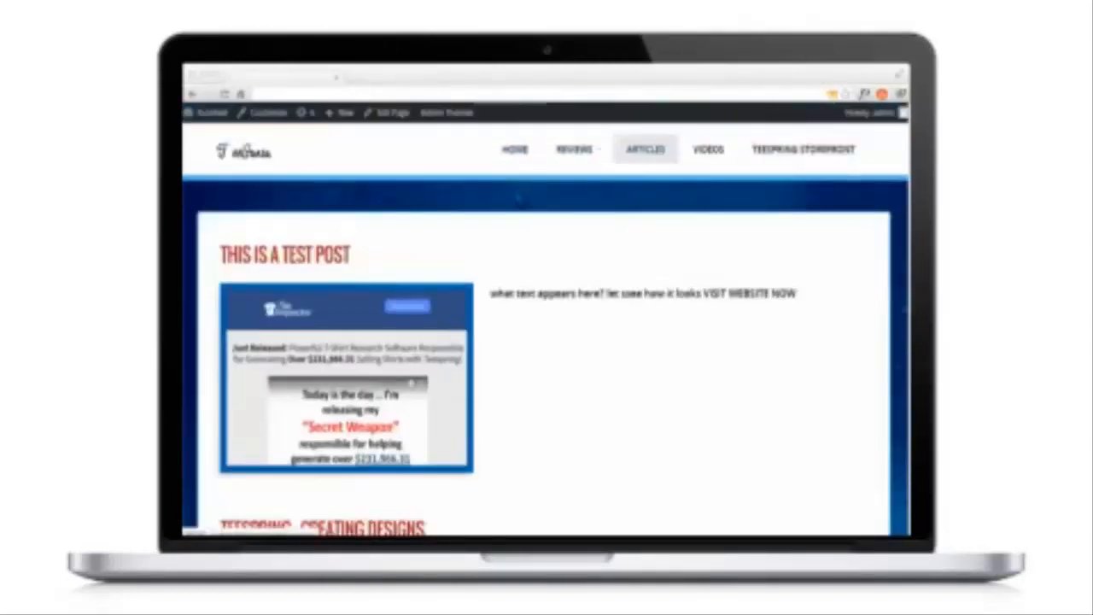
{"action": "scroll", "scroll_direction": "down", "scroll_amount": 3}
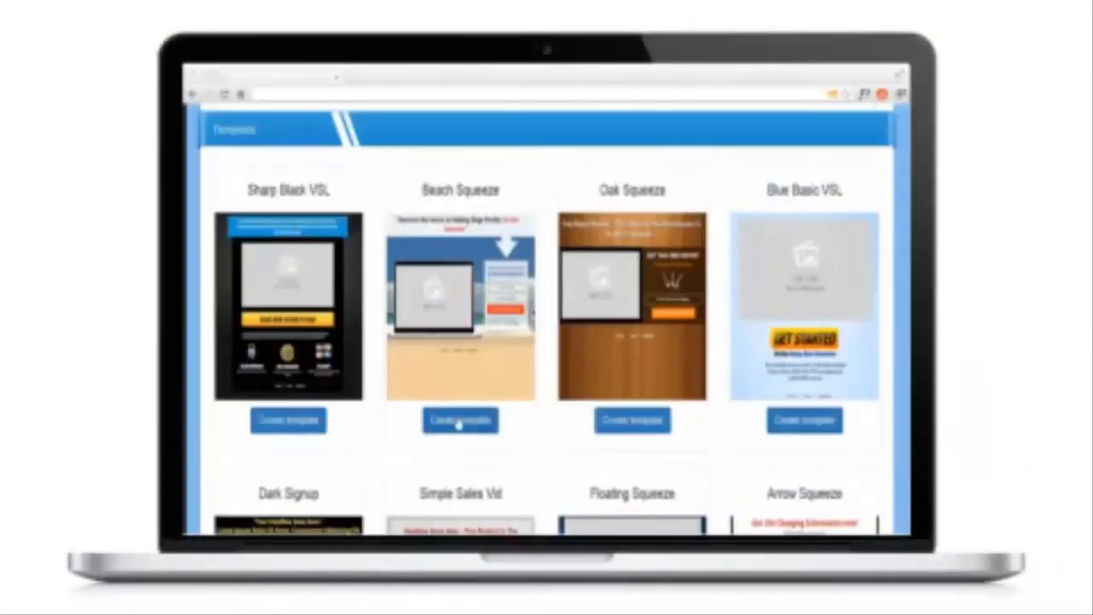
Start a page from the template and swap in the weight-loss video from the template video list.
{"action": "left_click", "coordinate": [459, 420]}
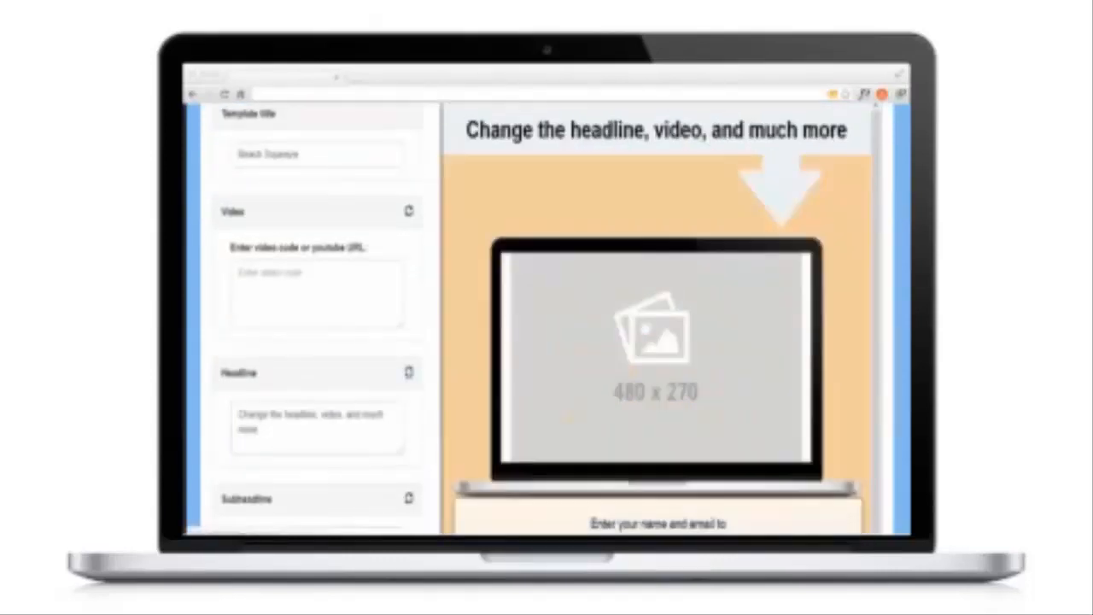
{"action": "scroll", "scroll_direction": "down", "scroll_amount": 3}
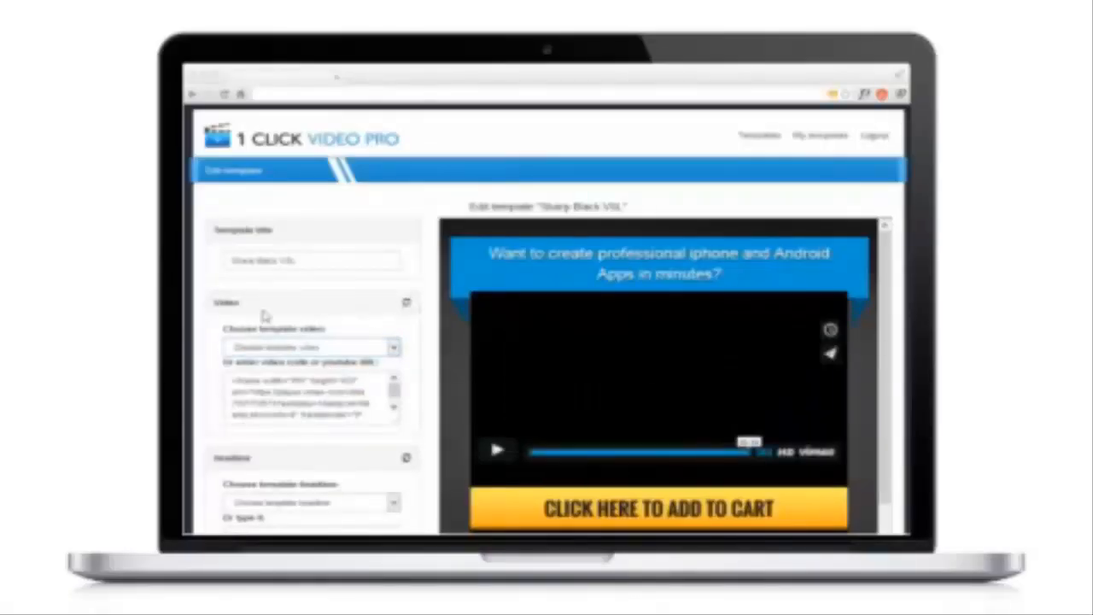
{"action": "left_click", "coordinate": [499, 451]}
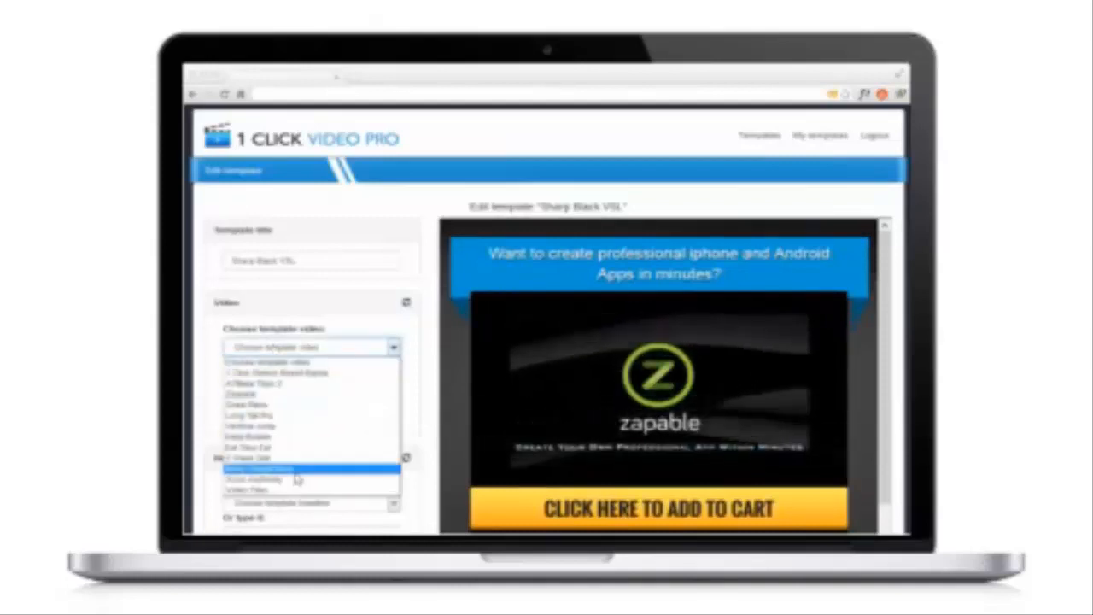
{"action": "left_click", "coordinate": [294, 475]}
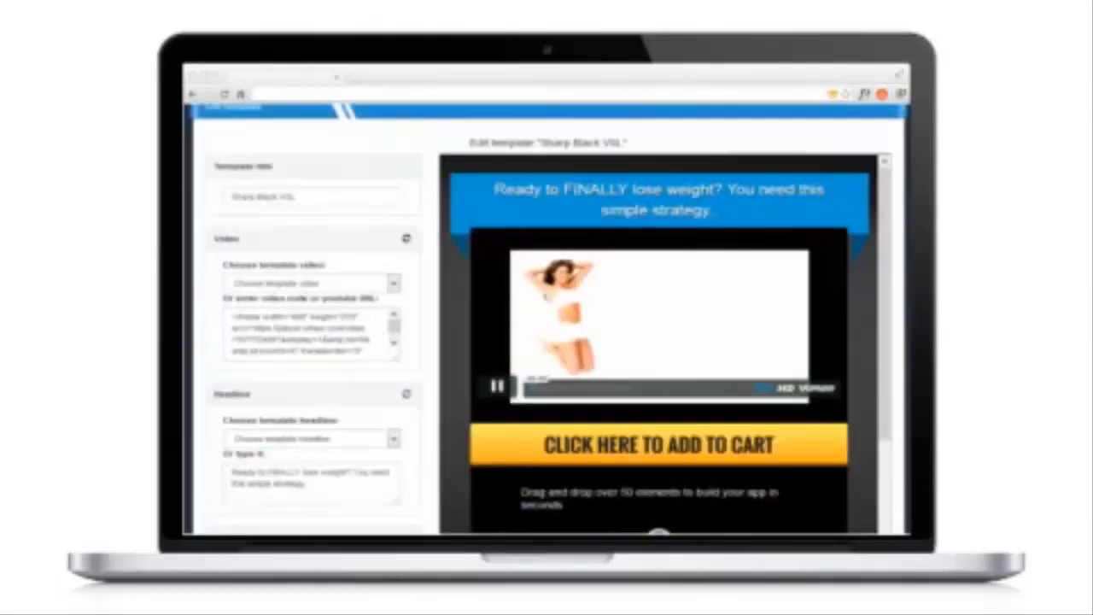
Edit the page headline text to the line about finally losing weight.
{"action": "scroll", "scroll_direction": "down", "scroll_amount": 3}
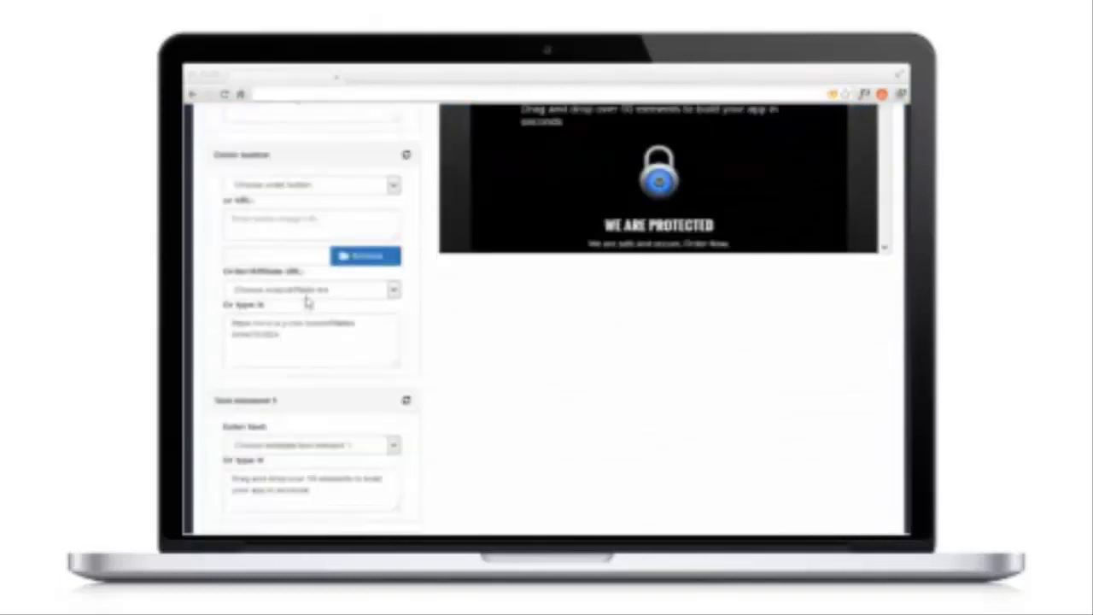
{"action": "scroll", "scroll_direction": "down", "scroll_amount": 3}
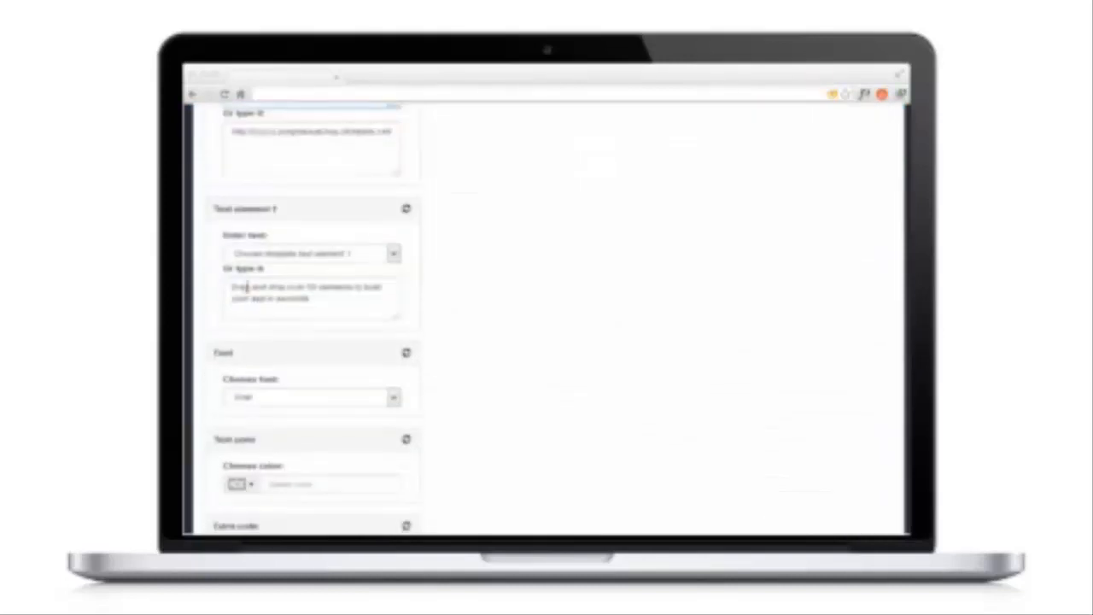
{"action": "left_click", "coordinate": [311, 253]}
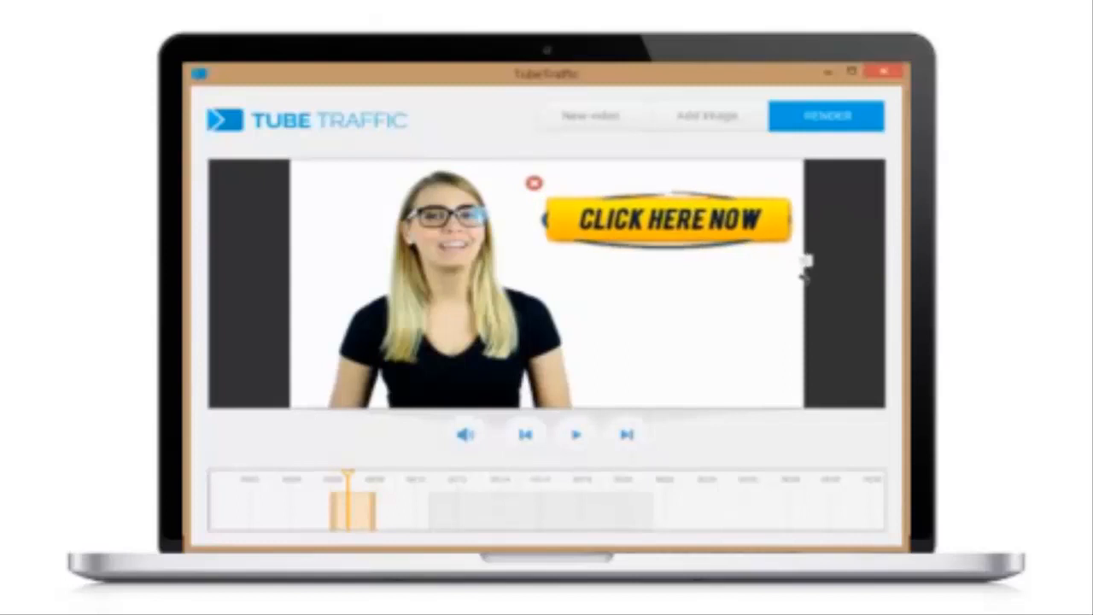
Play and pause the overlay preview, then split the pasted script into timed subtitle lines in Video Dynamite.
{"action": "left_click", "coordinate": [574, 435]}
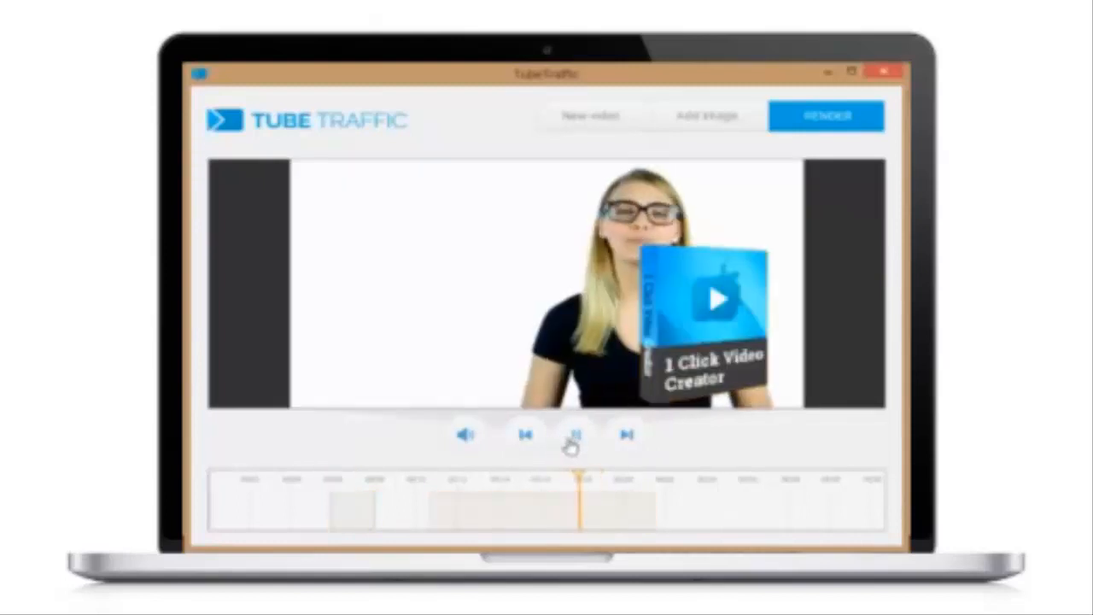
{"action": "left_click", "coordinate": [574, 435]}
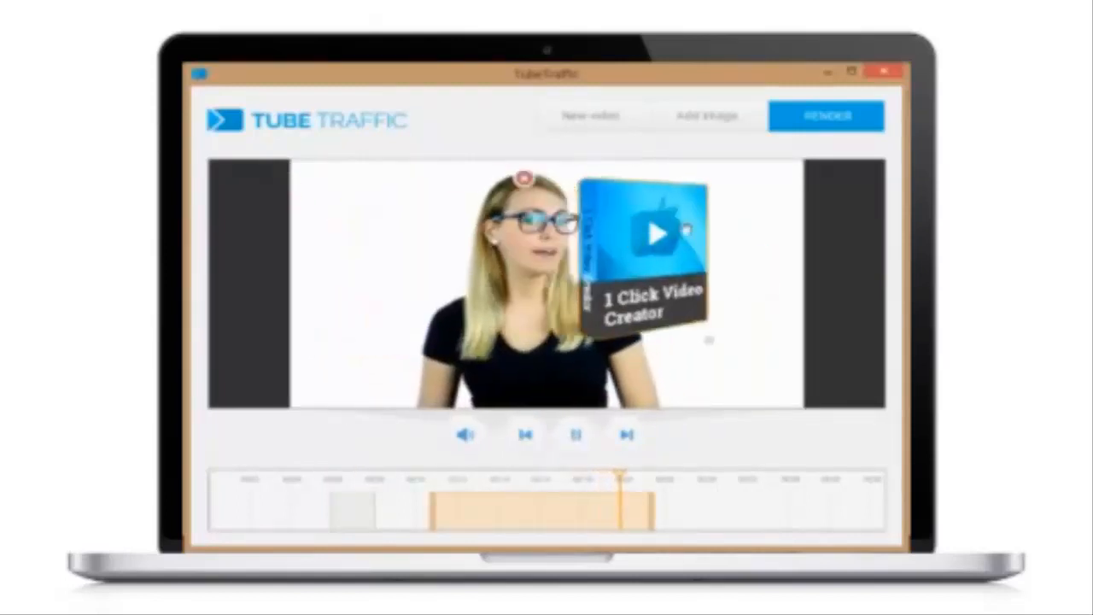
{"action": "left_click", "coordinate": [576, 436]}
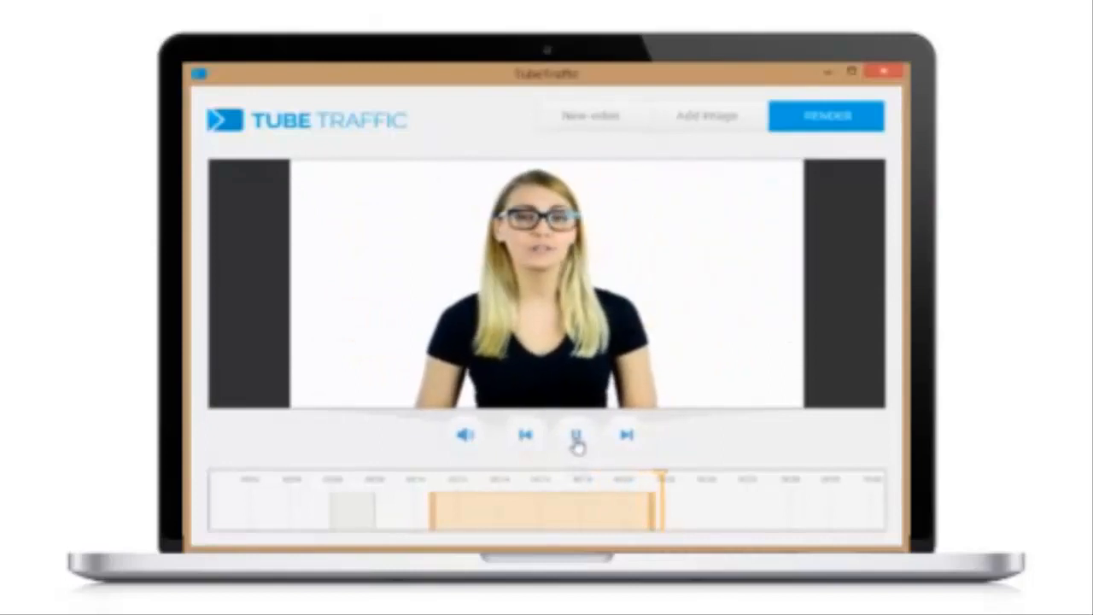
{"action": "left_click", "coordinate": [576, 436]}
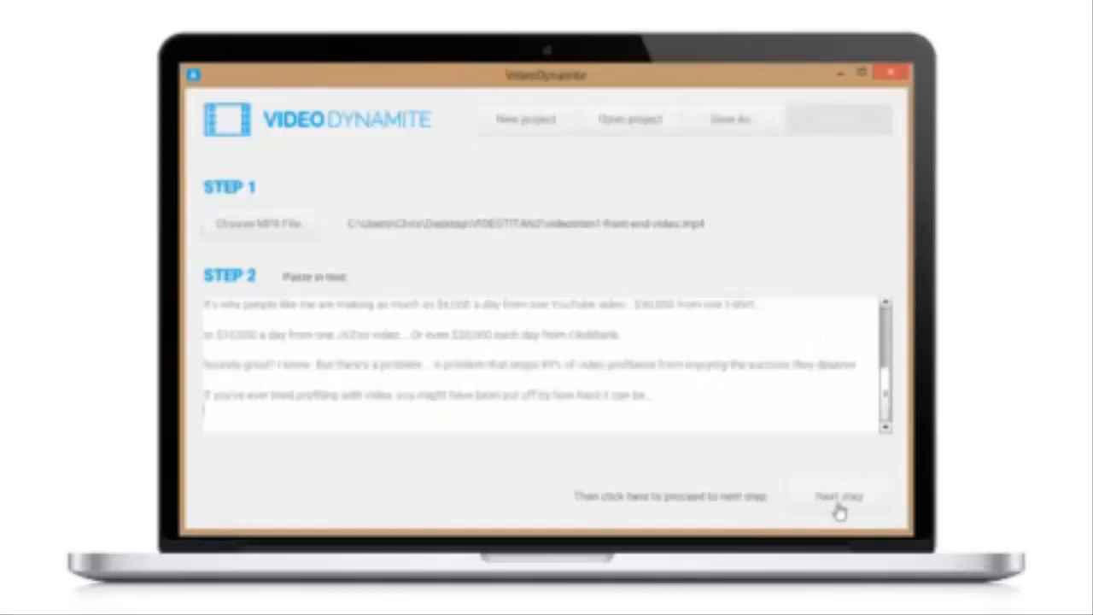
{"action": "left_click", "coordinate": [839, 496]}
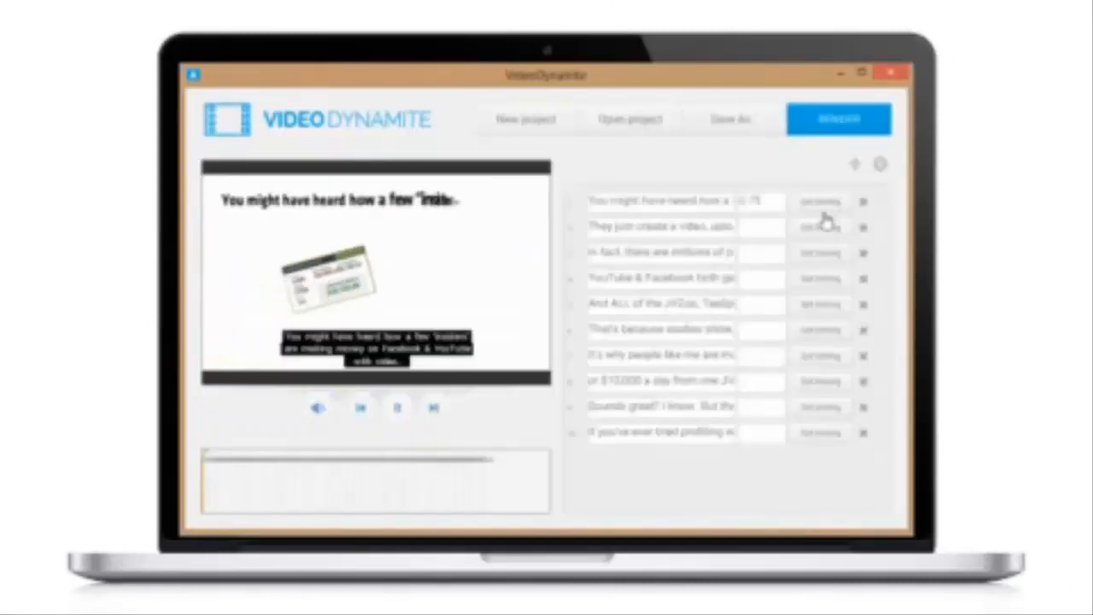